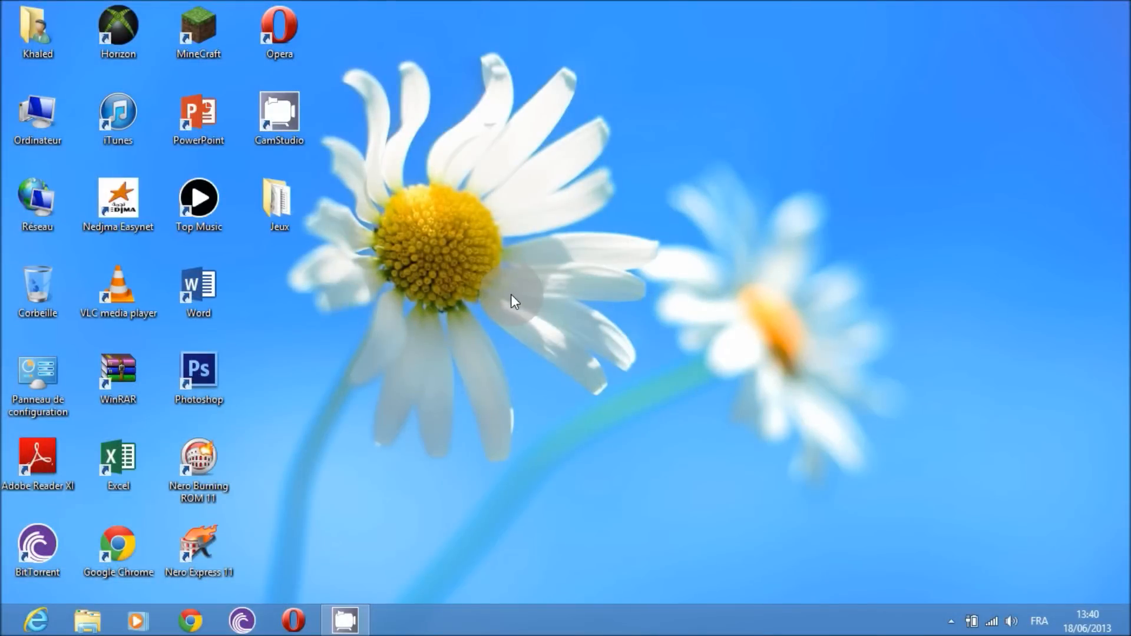
mouse_move(201, 532)
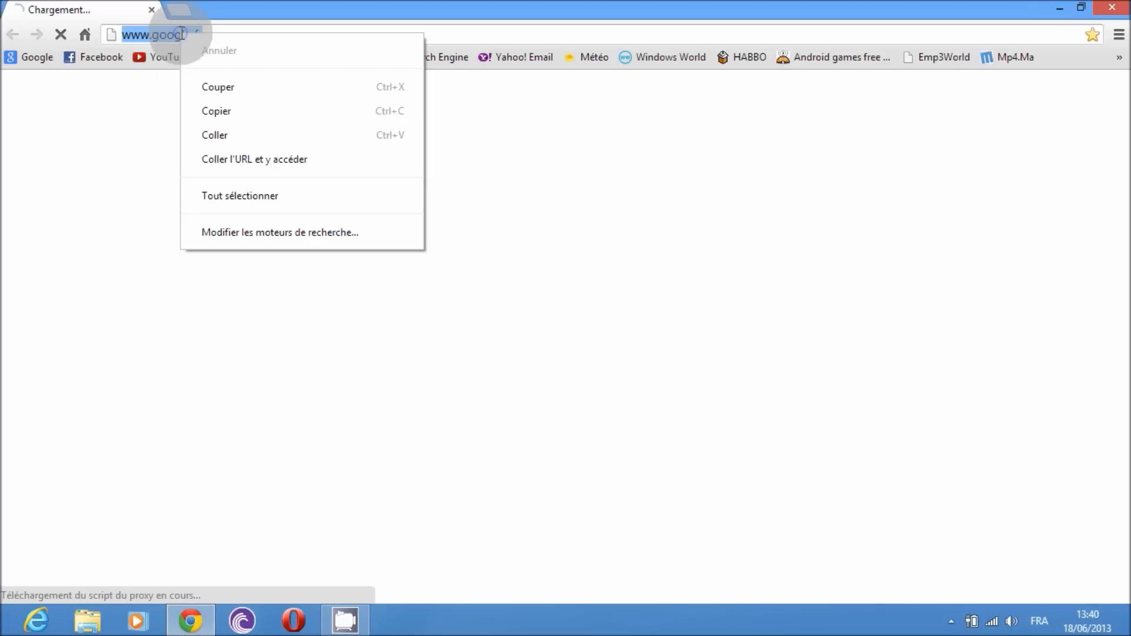
Go to the MediaFire page and start downloading IDM 6.12 Build 26.rar
left_click(255, 159)
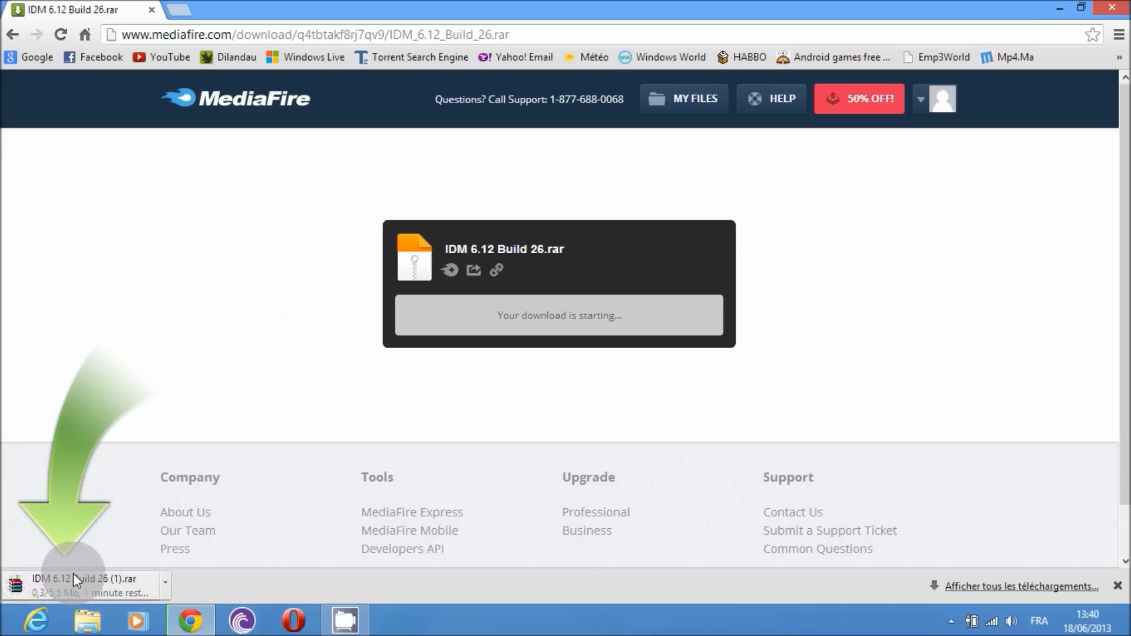
mouse_move(112, 436)
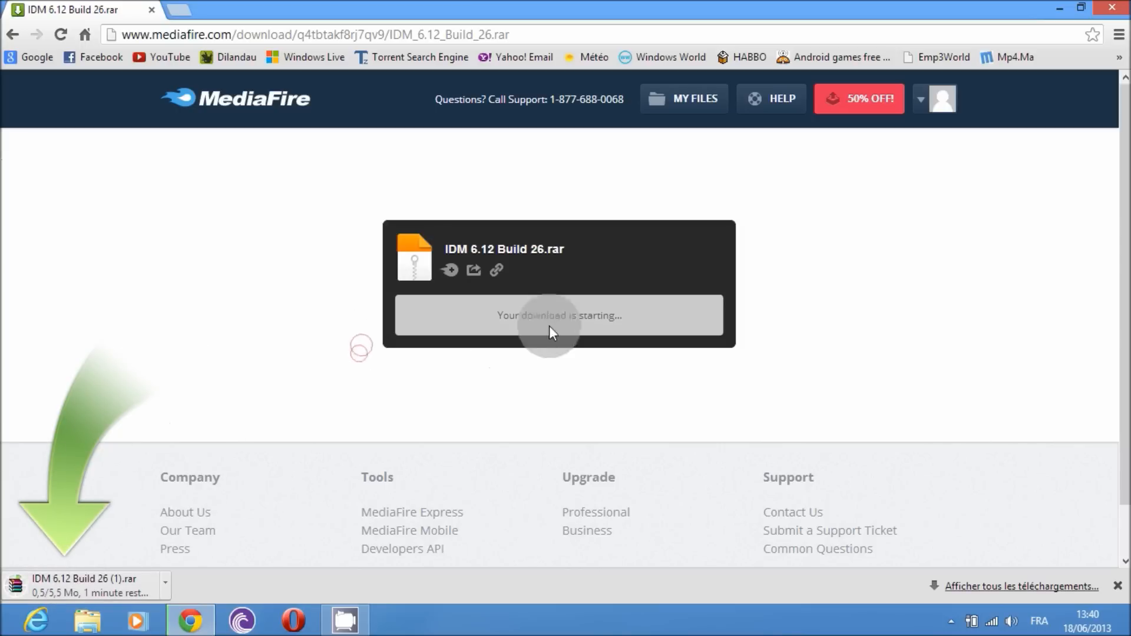
mouse_move(261, 373)
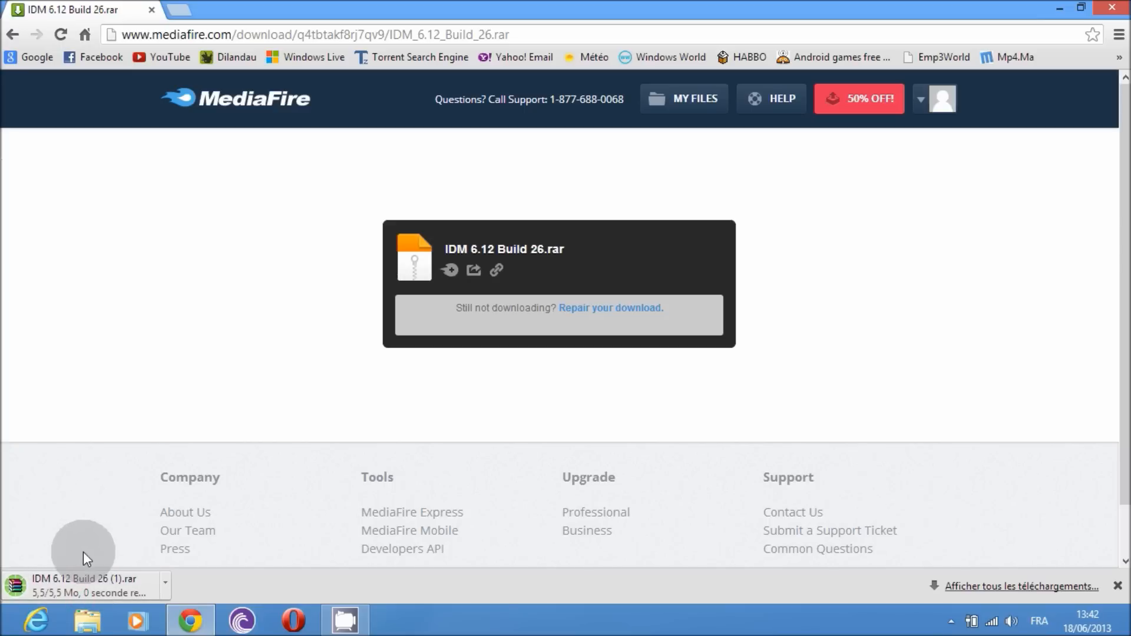
mouse_move(79, 590)
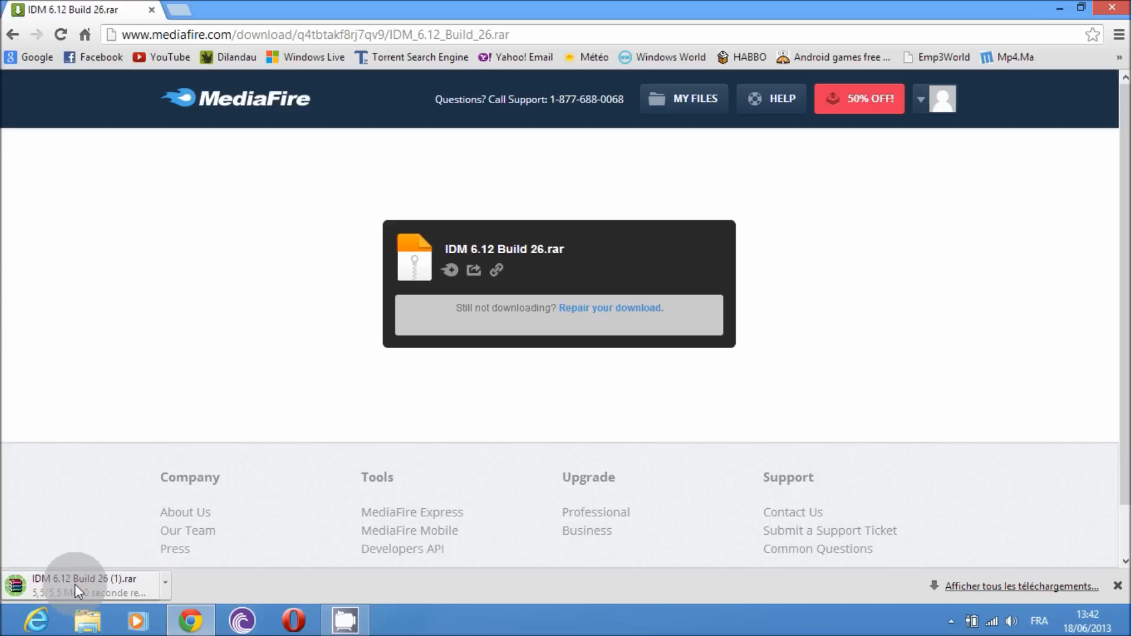
Open the downloaded RAR and browse into IDM 6.12 Build 26 > Internet Download Manager
double_click(83, 583)
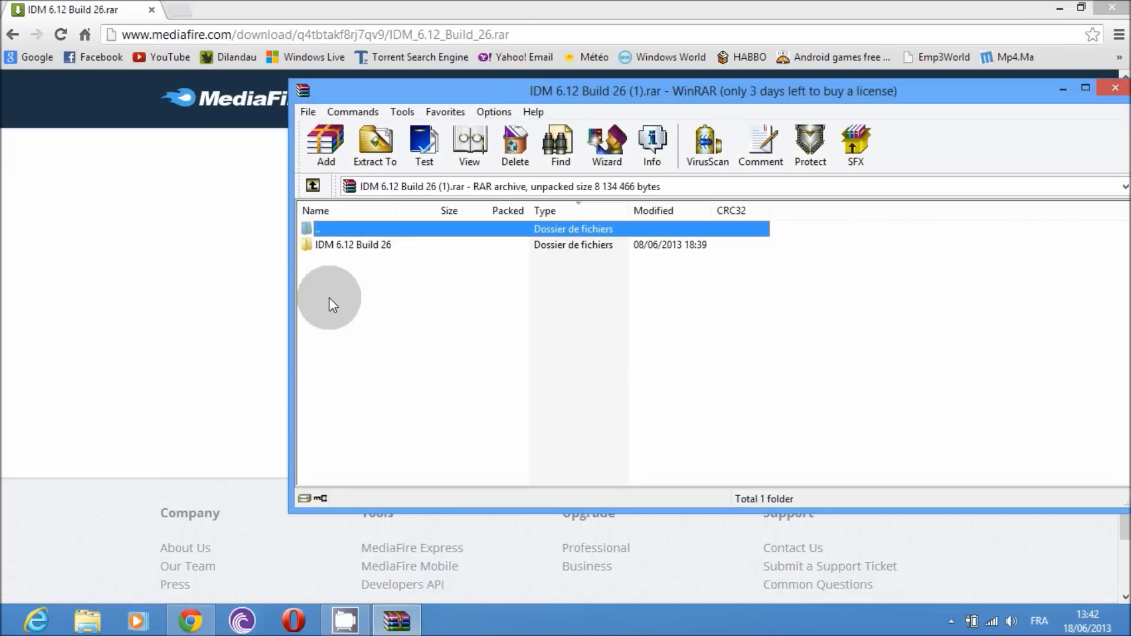
double_click(354, 245)
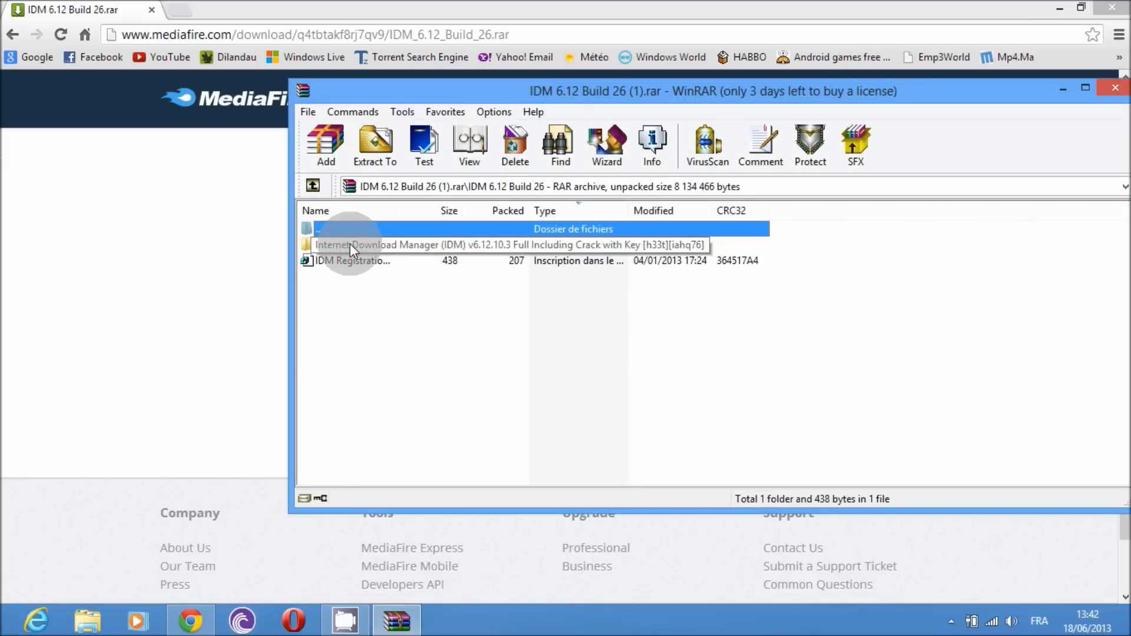
left_click(433, 245)
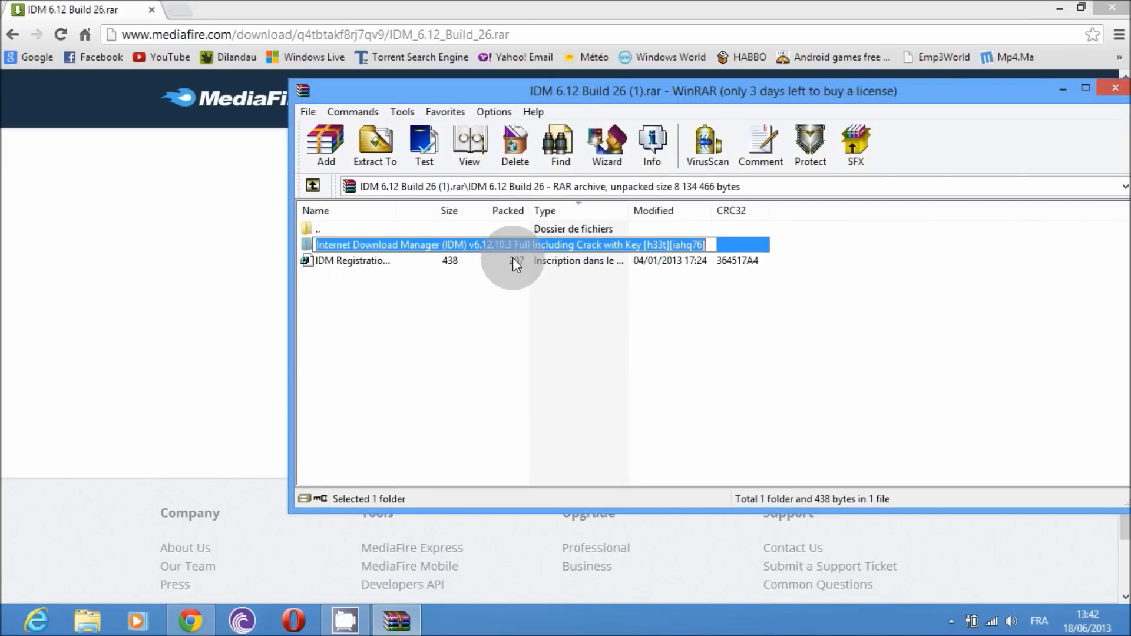
double_click(505, 245)
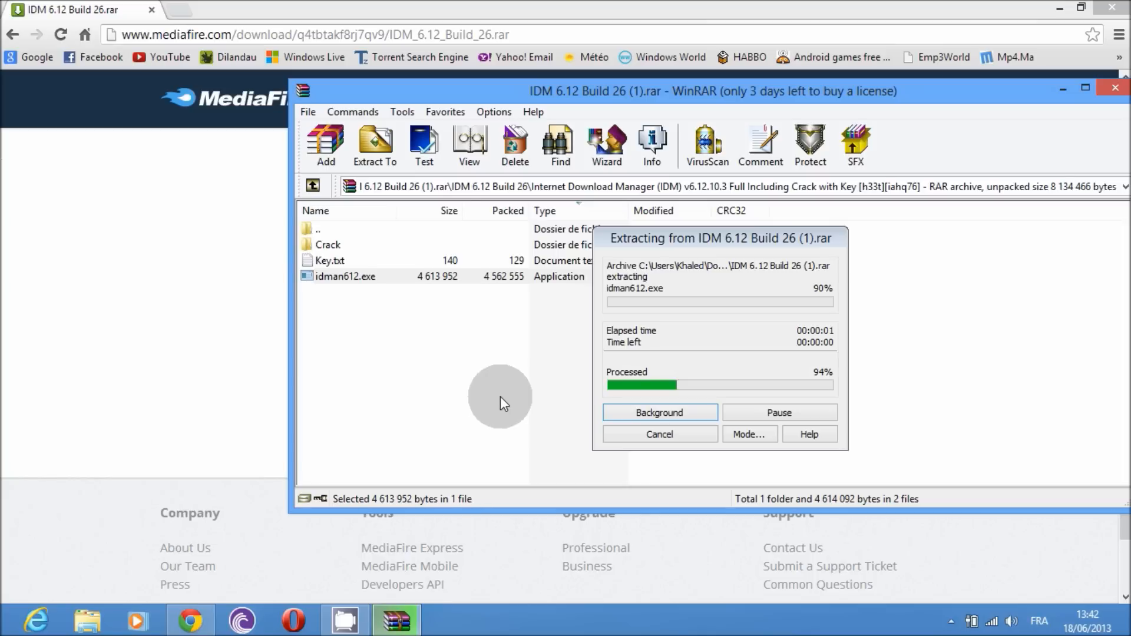
mouse_move(512, 404)
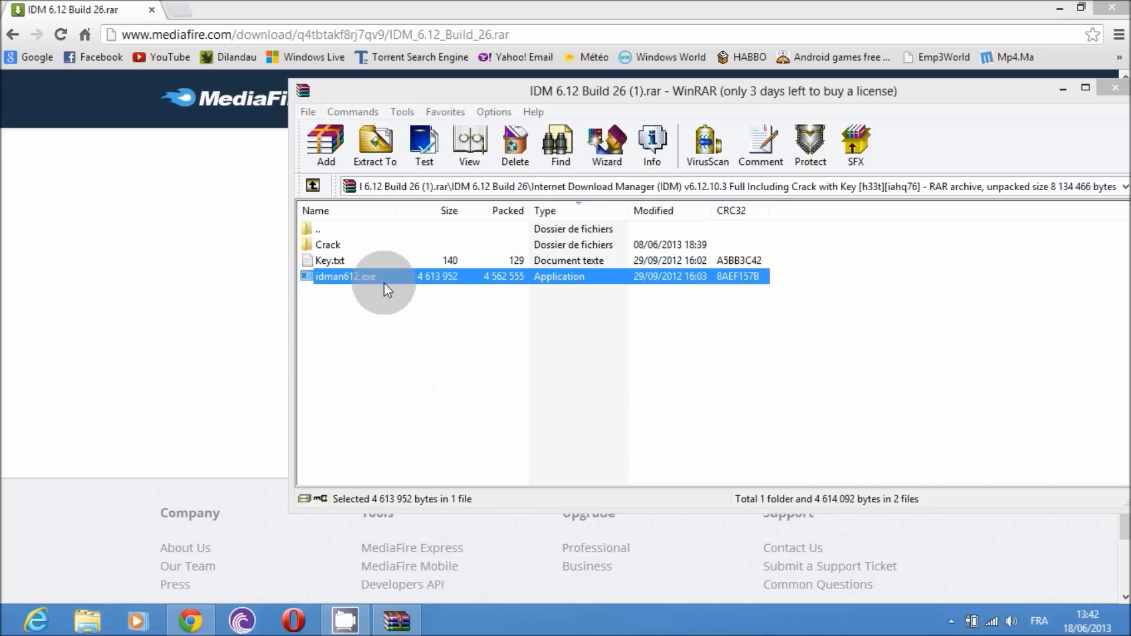
Run idman612.exe, accept the default folder, finish setup and dismiss the fake-serial warning
double_click(346, 276)
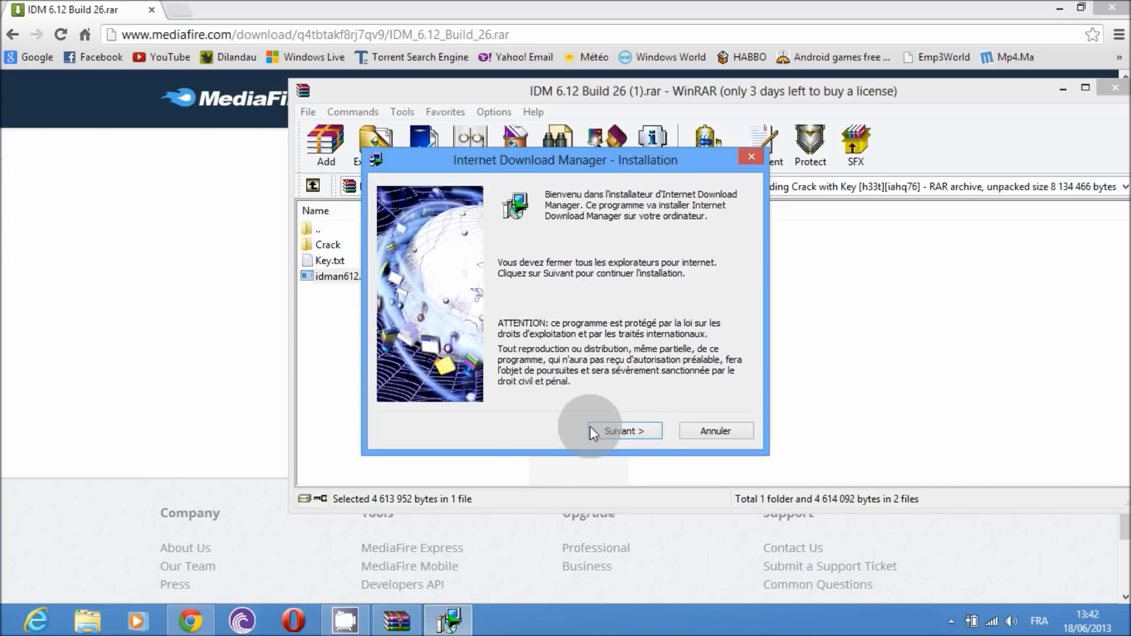
left_click(622, 431)
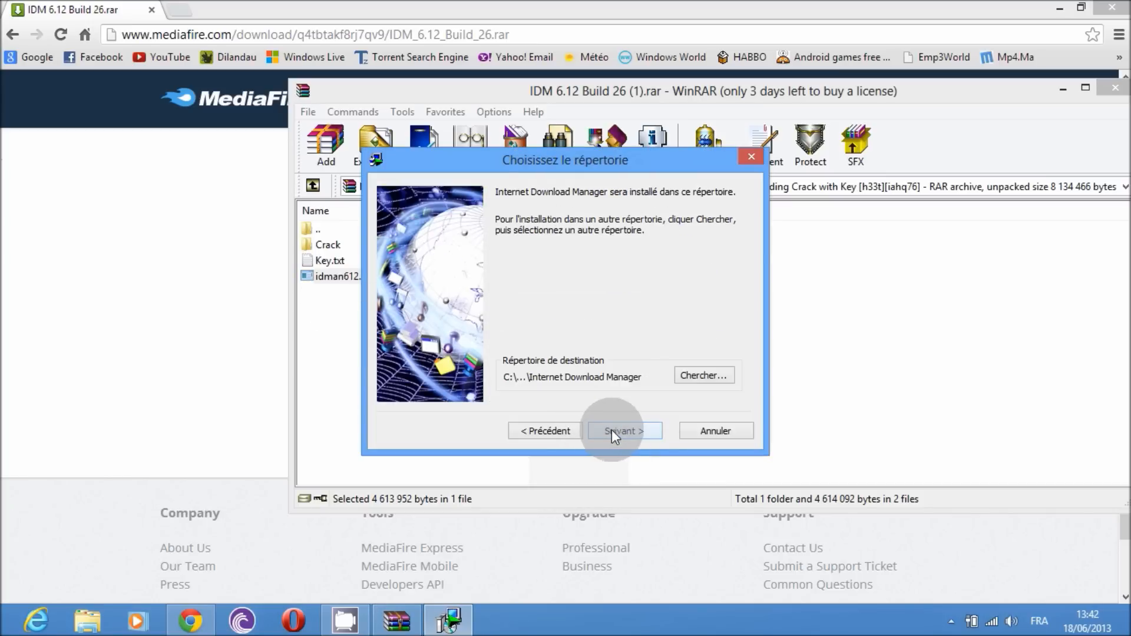
left_click(621, 431)
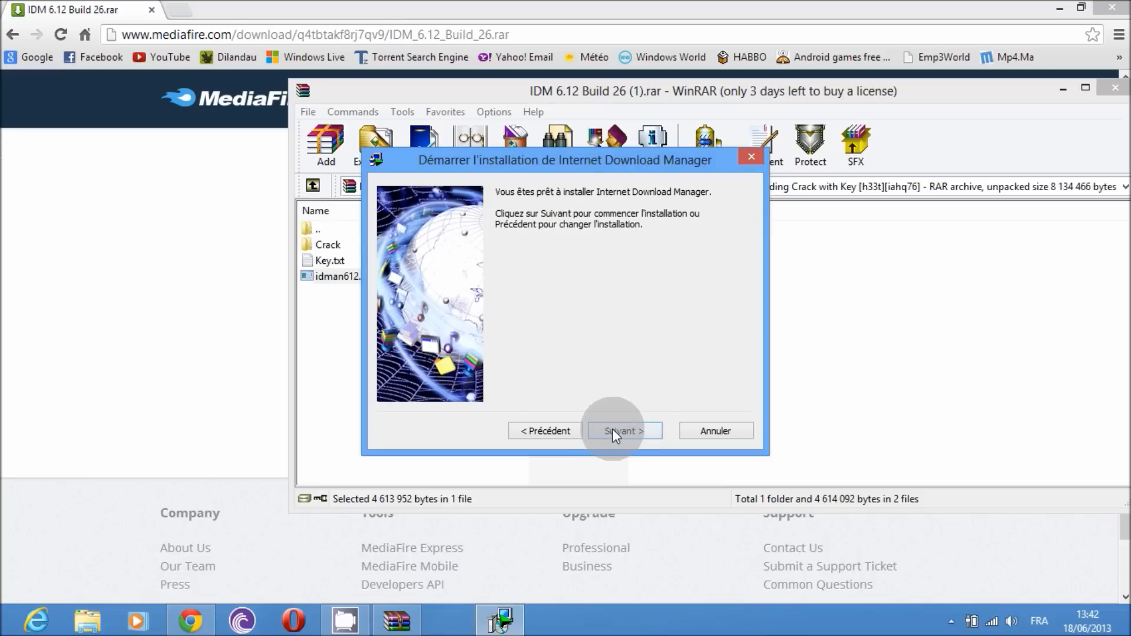
left_click(622, 431)
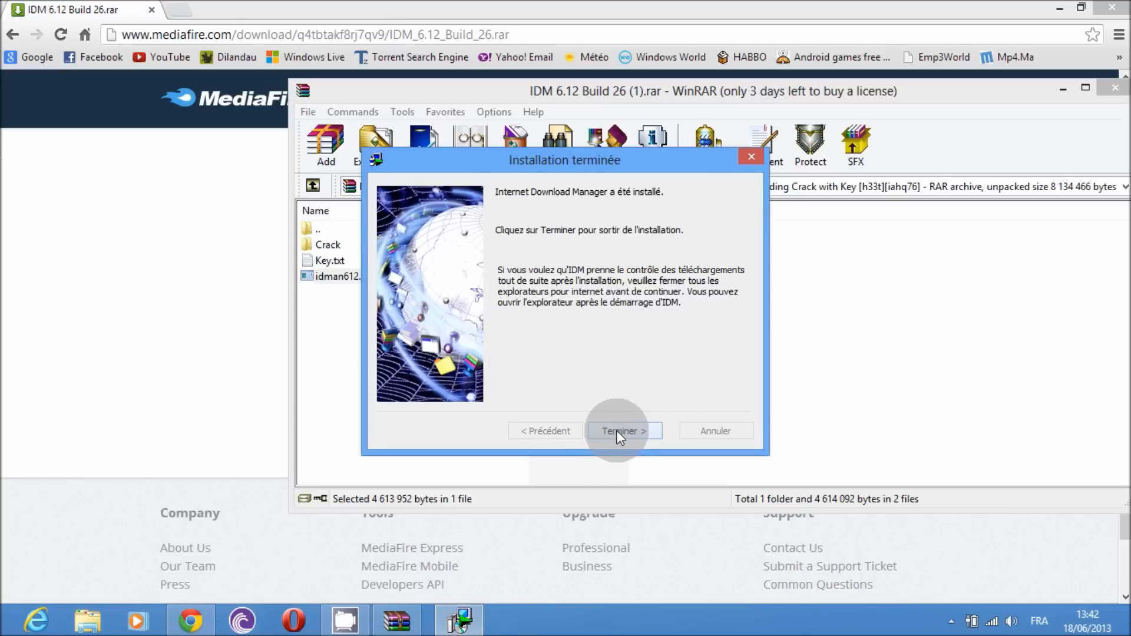
left_click(622, 431)
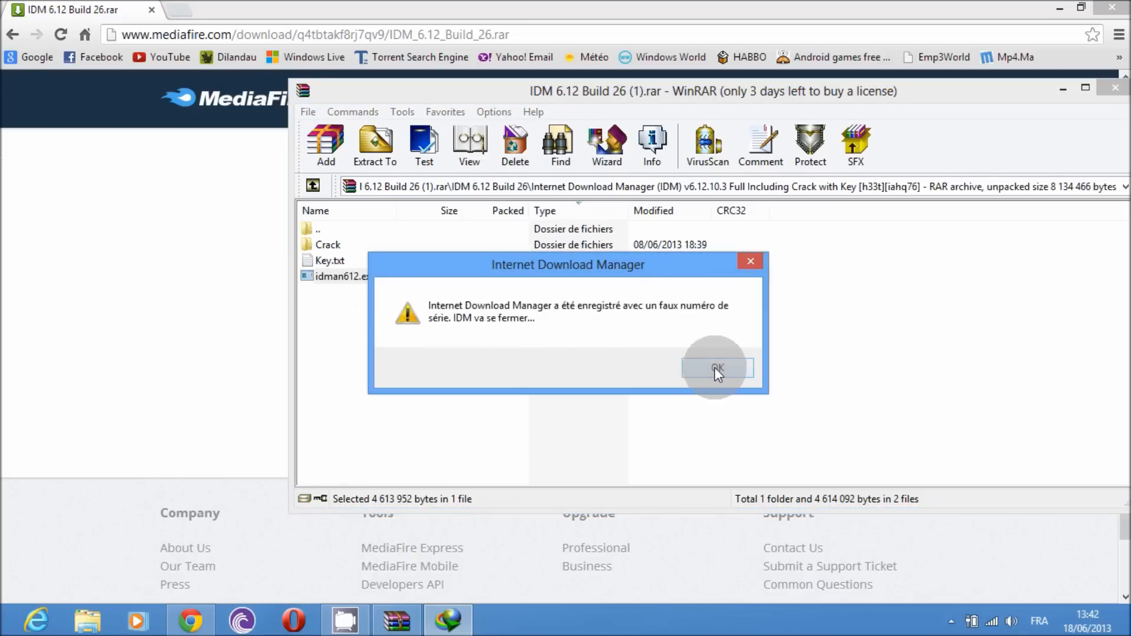
left_click(715, 369)
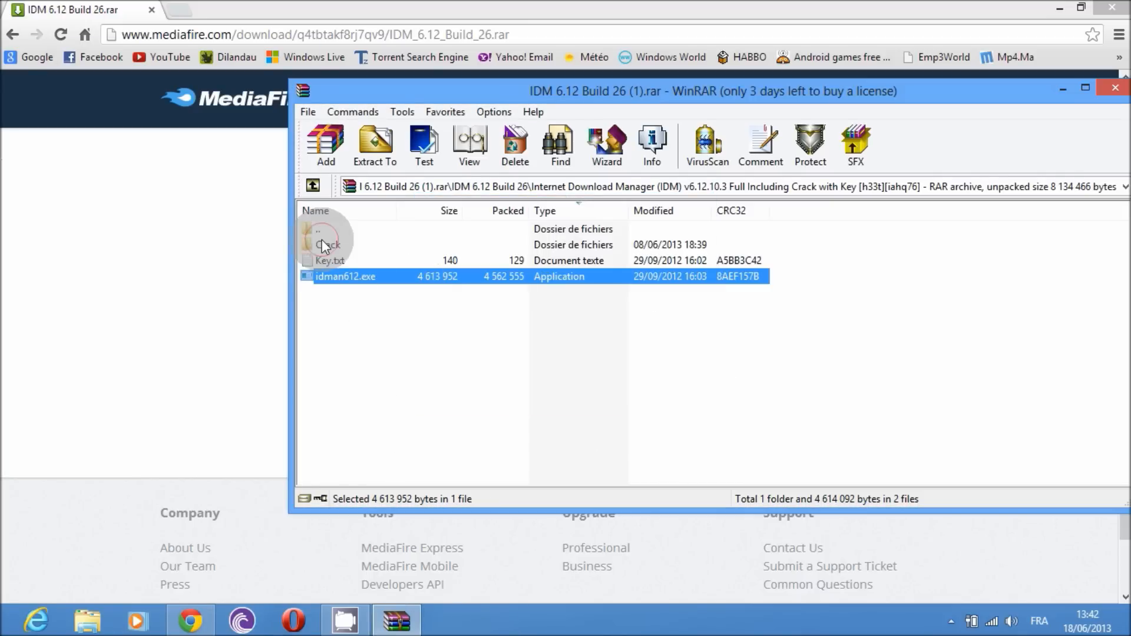
Open the Crack folder and the installed Programmes\Internet Download Manager folder on C:
double_click(328, 245)
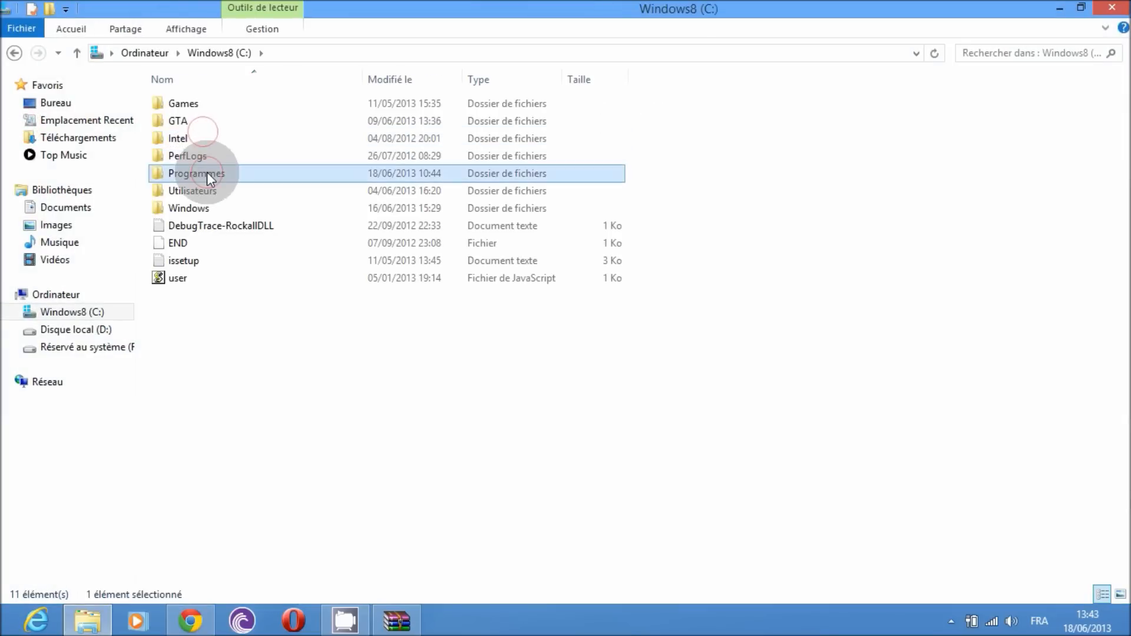
double_click(195, 173)
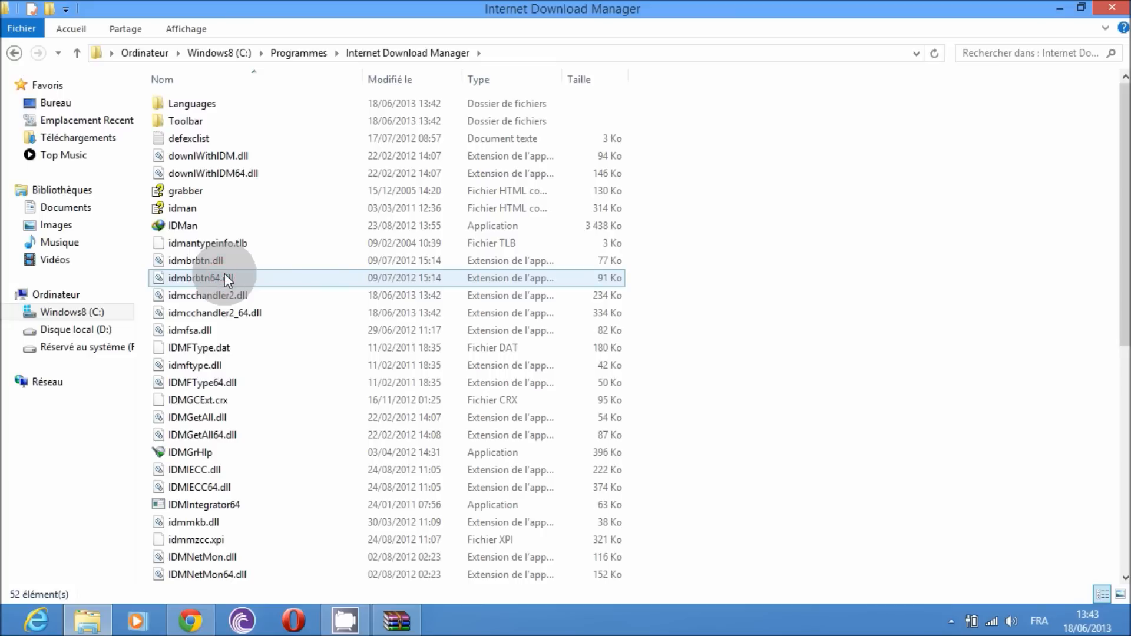
left_click(202, 278)
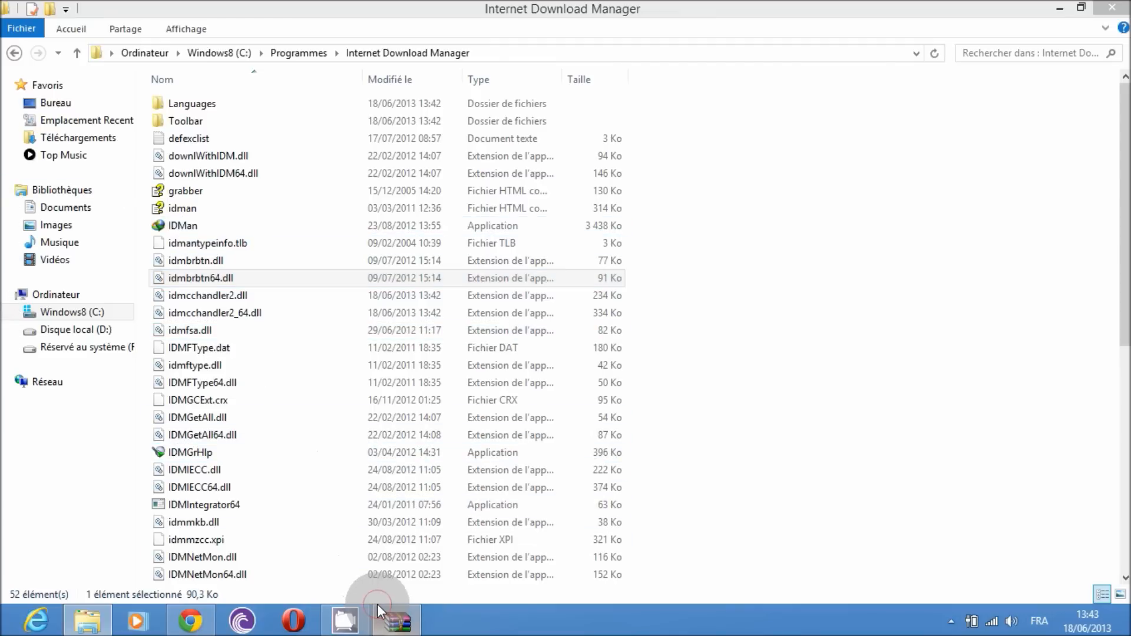
Merge IDM Registration.reg into the registry, confirming each prompt, then close WinRAR
left_click(394, 620)
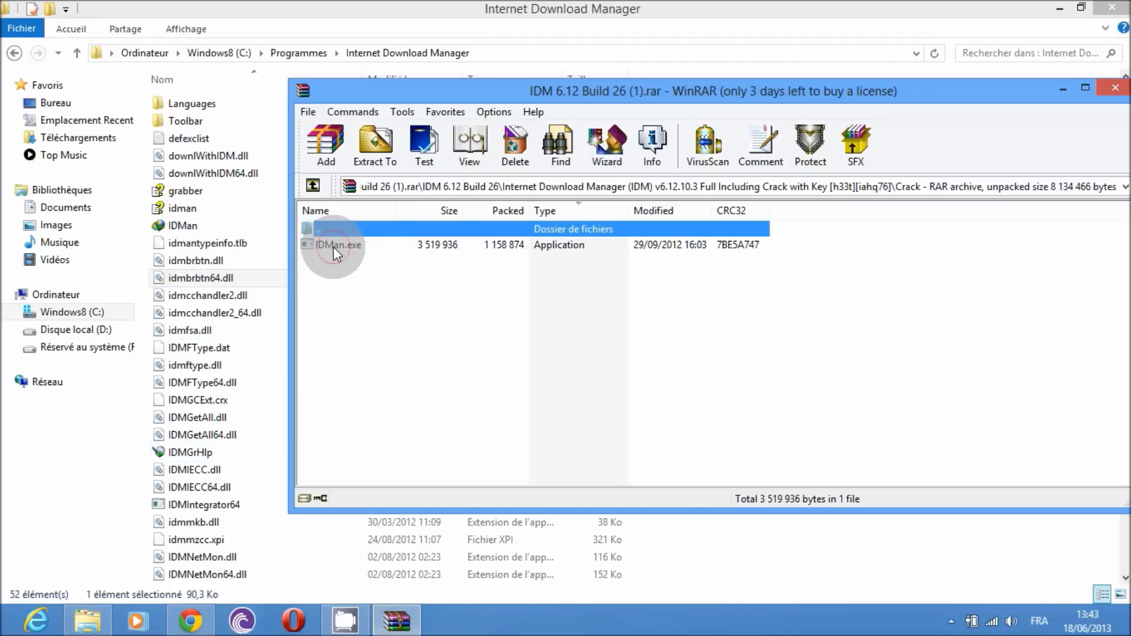
left_click(1113, 91)
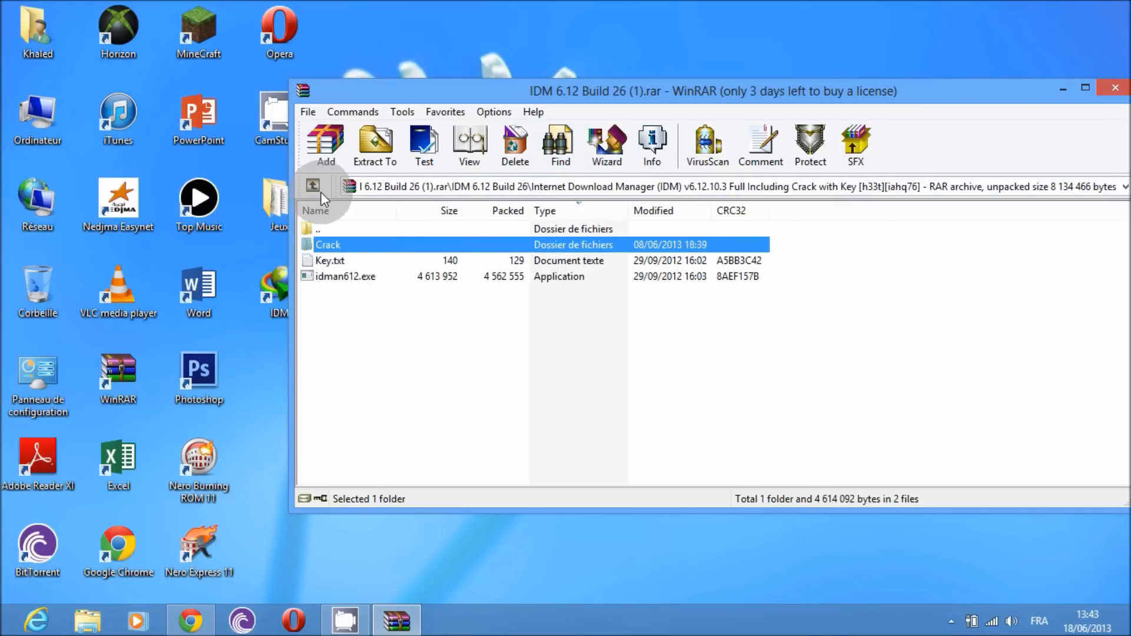
double_click(339, 259)
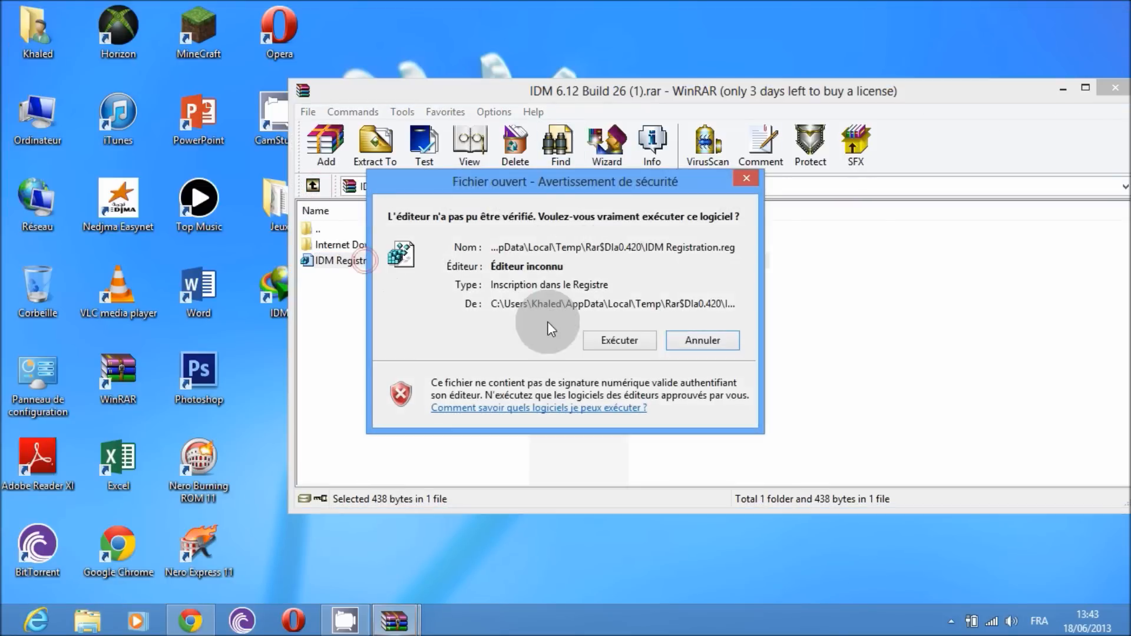
left_click(619, 339)
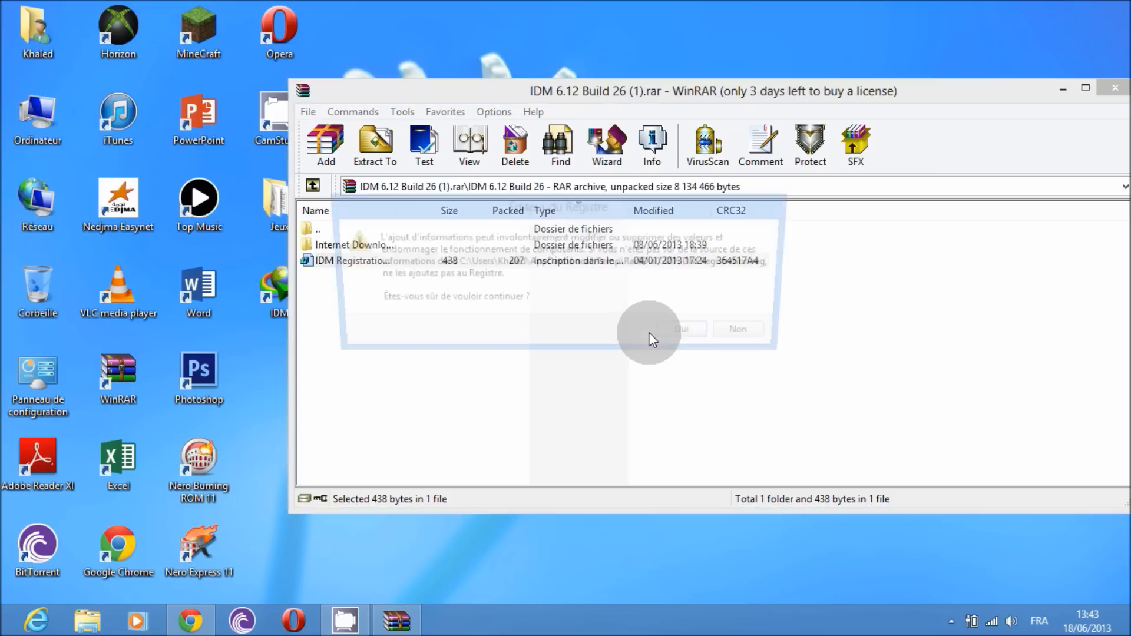
left_click(681, 329)
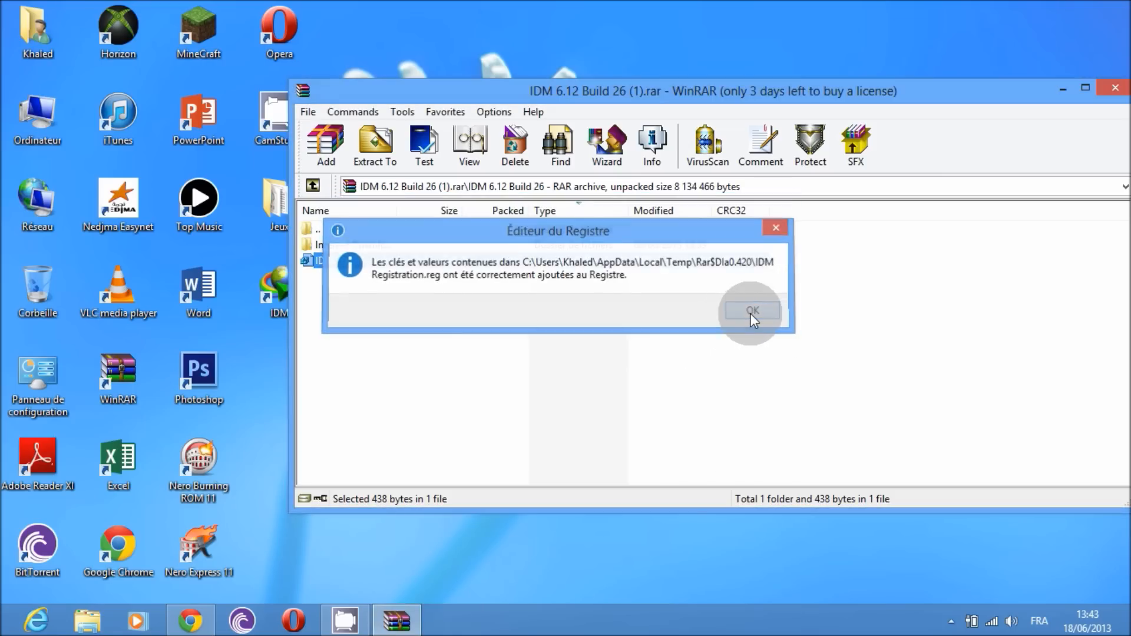
left_click(750, 309)
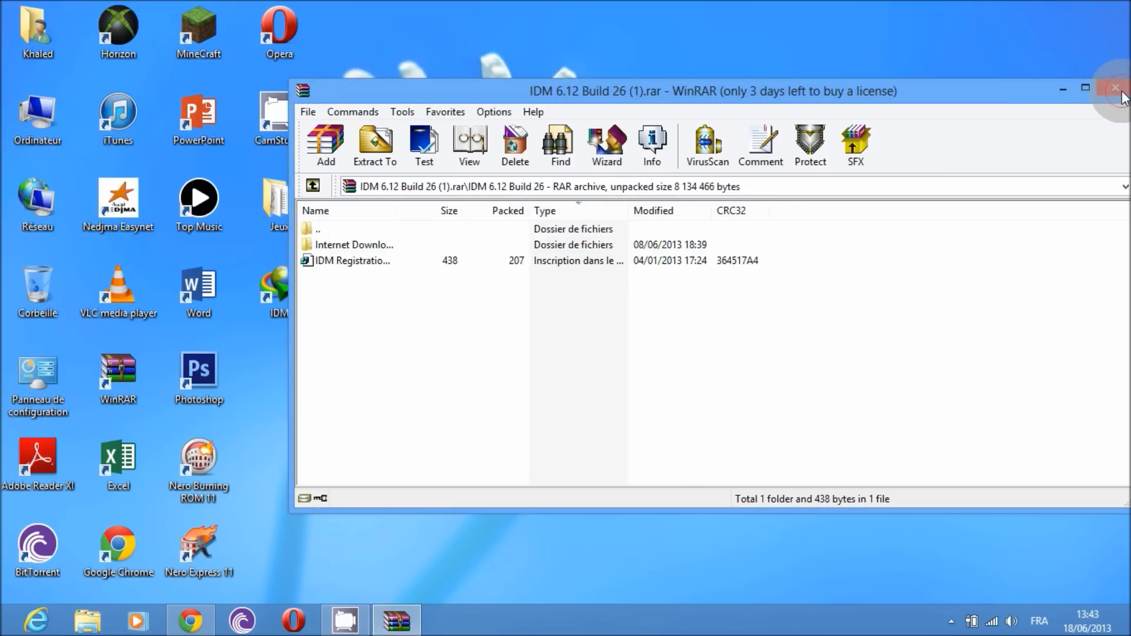
left_click(1116, 88)
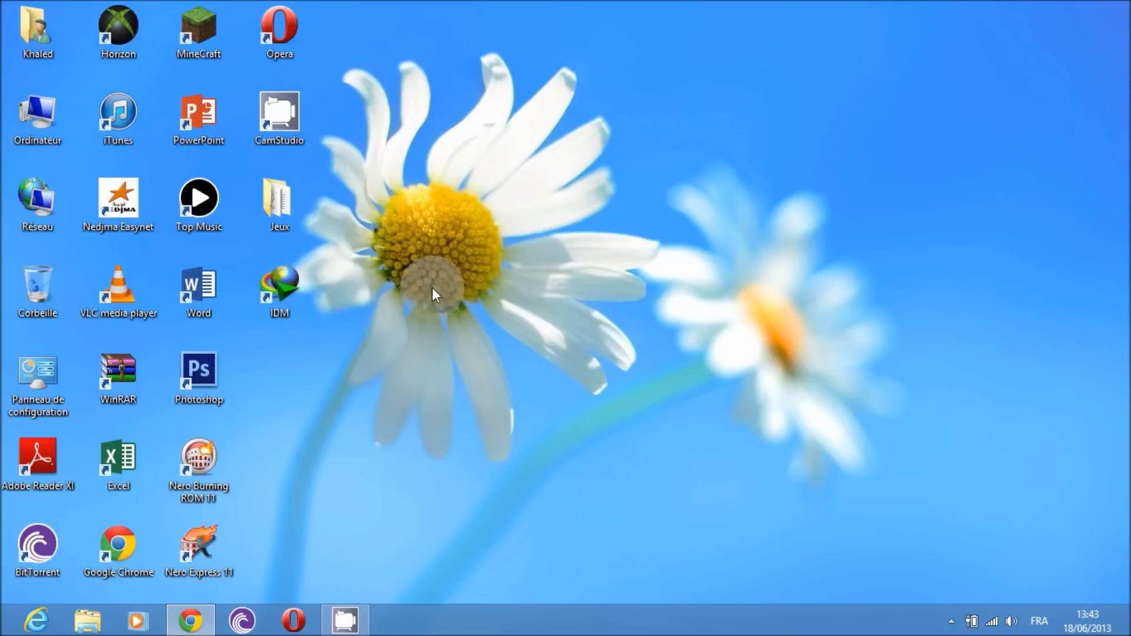
Launch IDM from the desktop shortcut and show Aide > A propos confirming it is registered
left_click(278, 292)
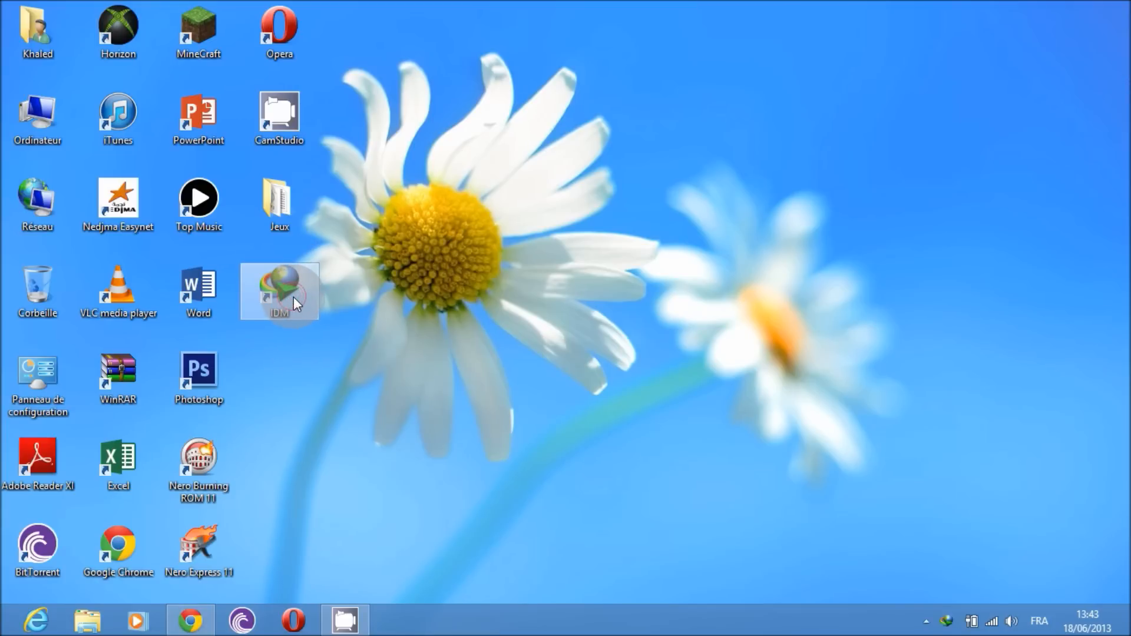
double_click(278, 292)
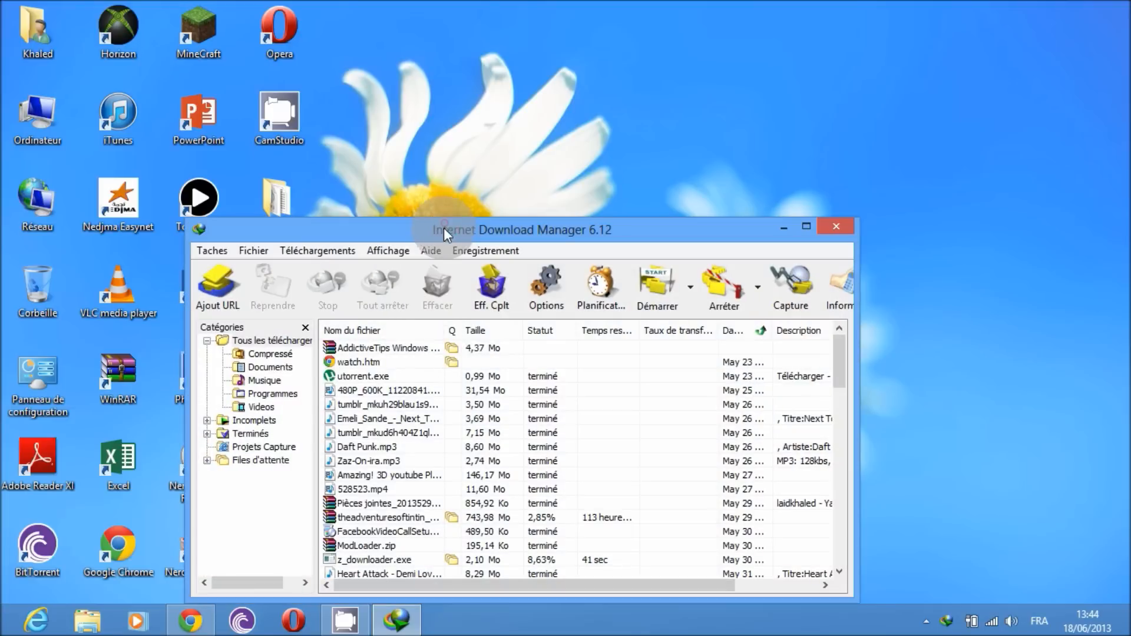
left_click(431, 250)
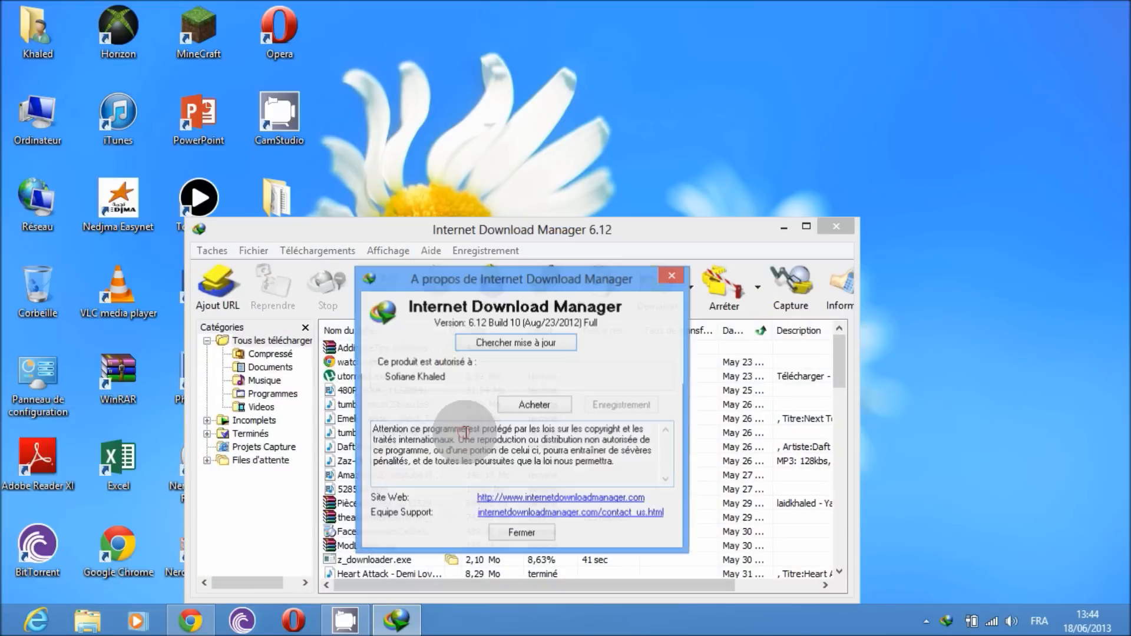
mouse_move(601, 324)
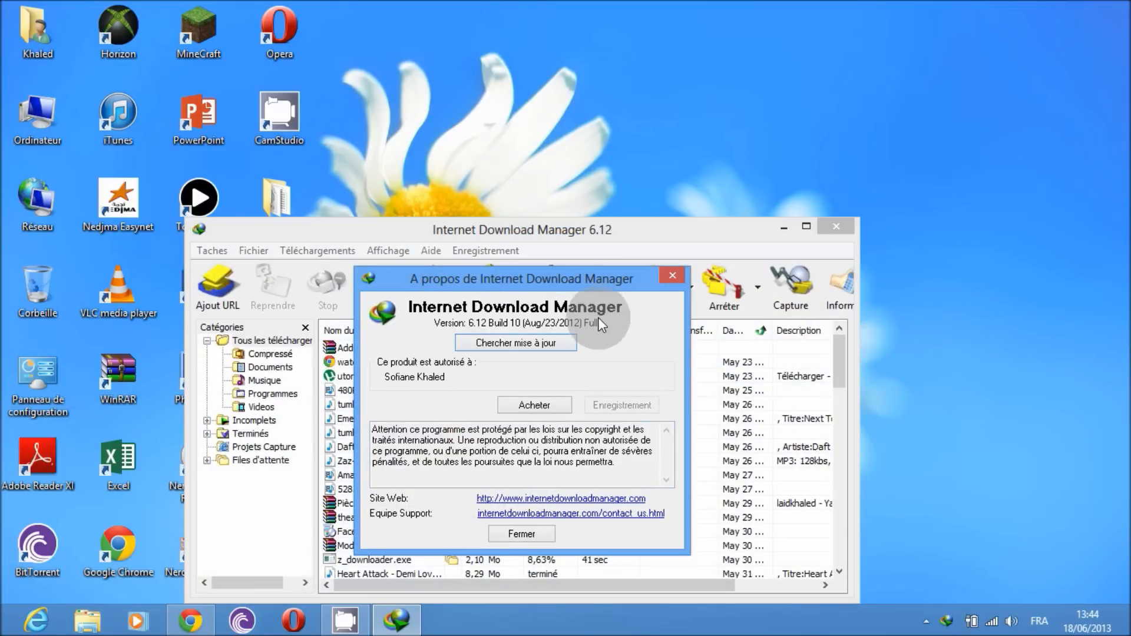
mouse_move(591, 395)
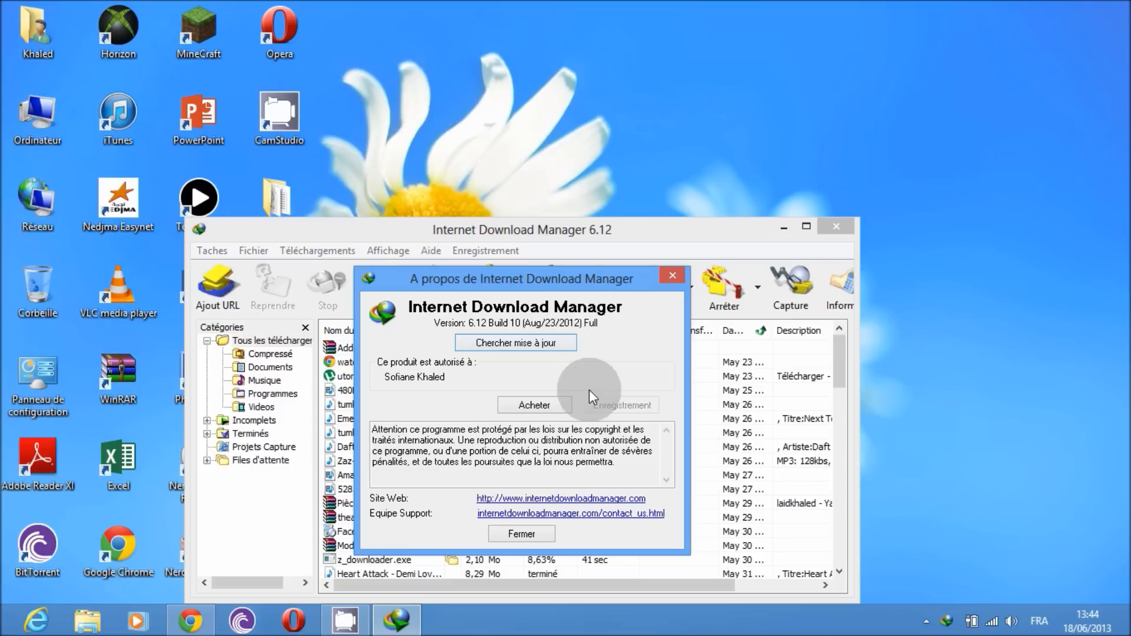
mouse_move(529, 403)
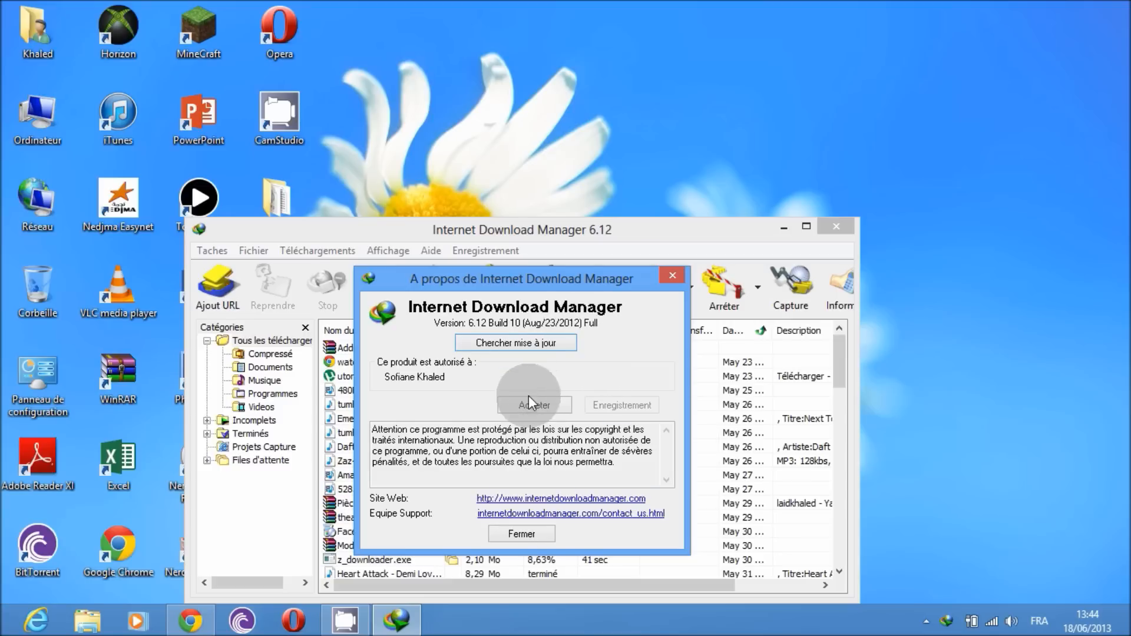
left_click(520, 534)
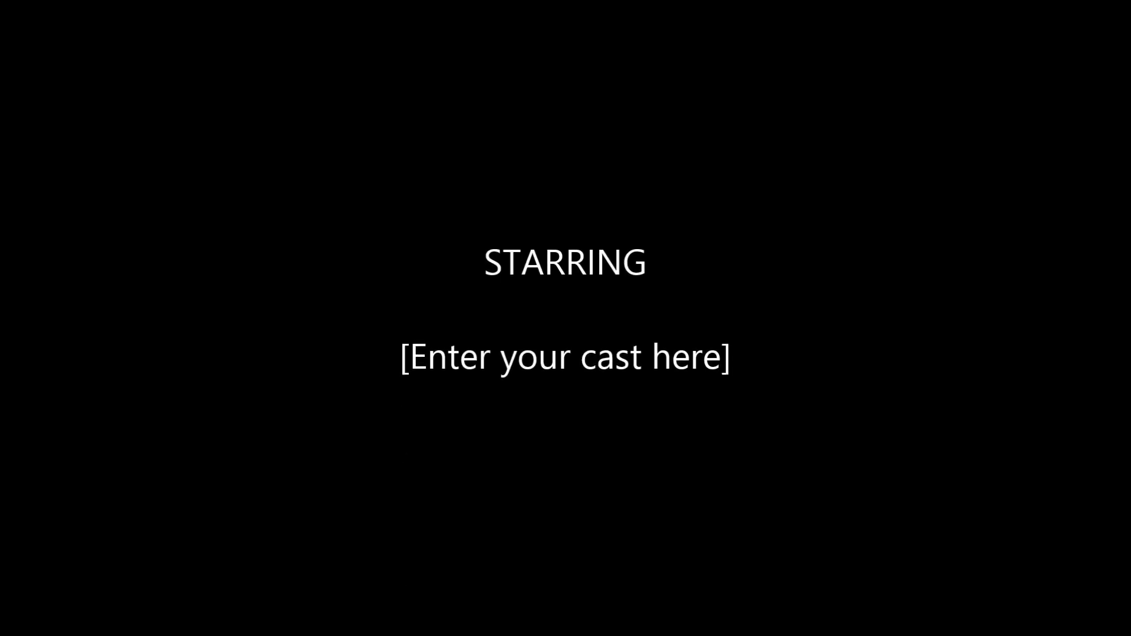
scroll("up", 3)
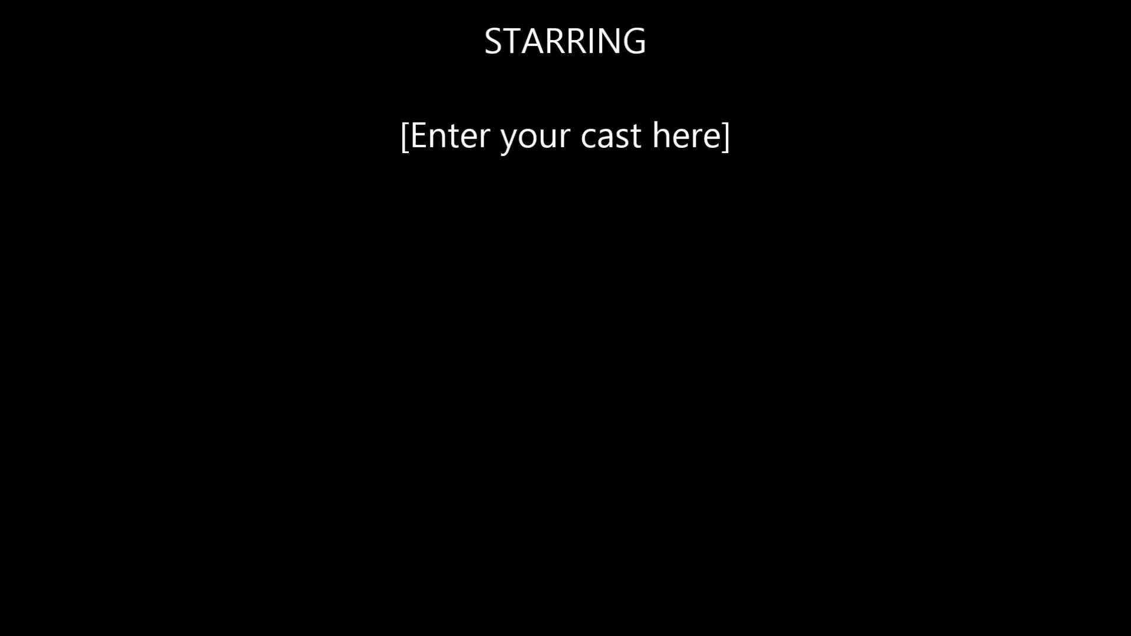